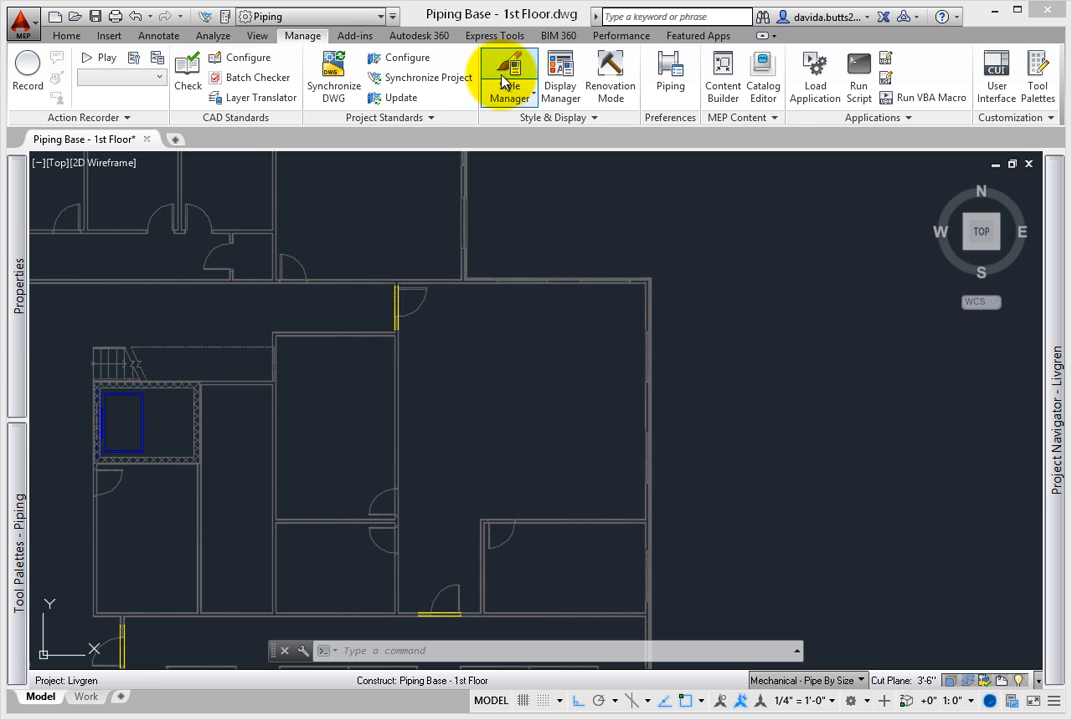
In Style Manager, select Piping Objects > Pipe System Definitions > Chilled Water
{"action": "left_click", "coordinate": [509, 75]}
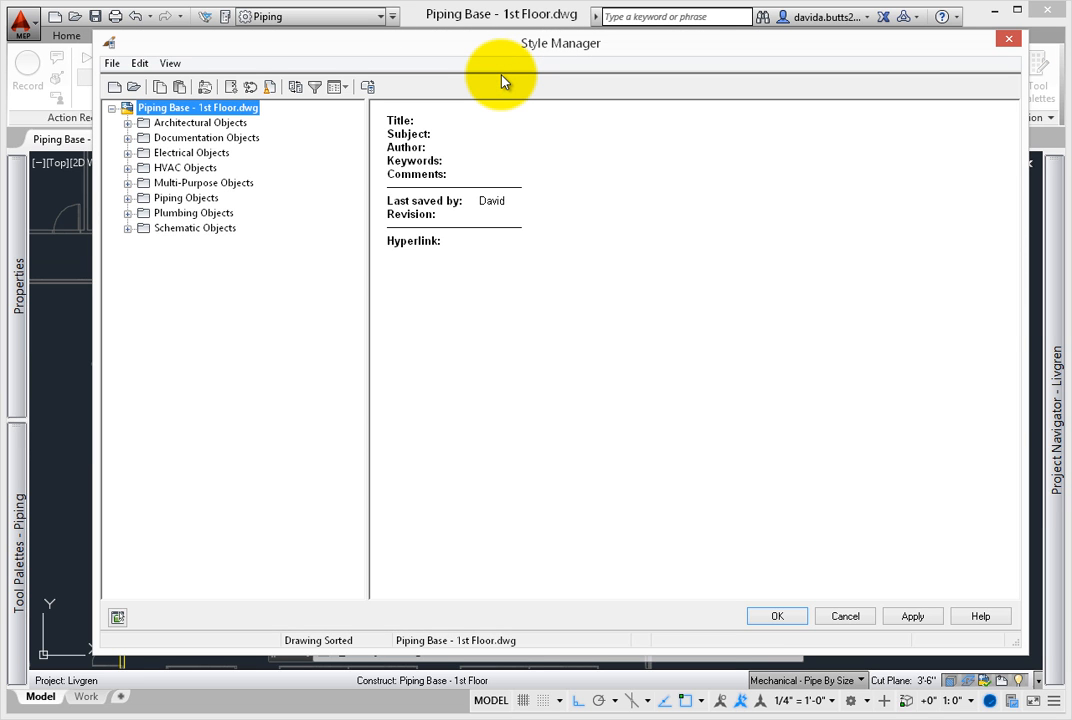
{"action": "mouse_move", "coordinate": [435, 110]}
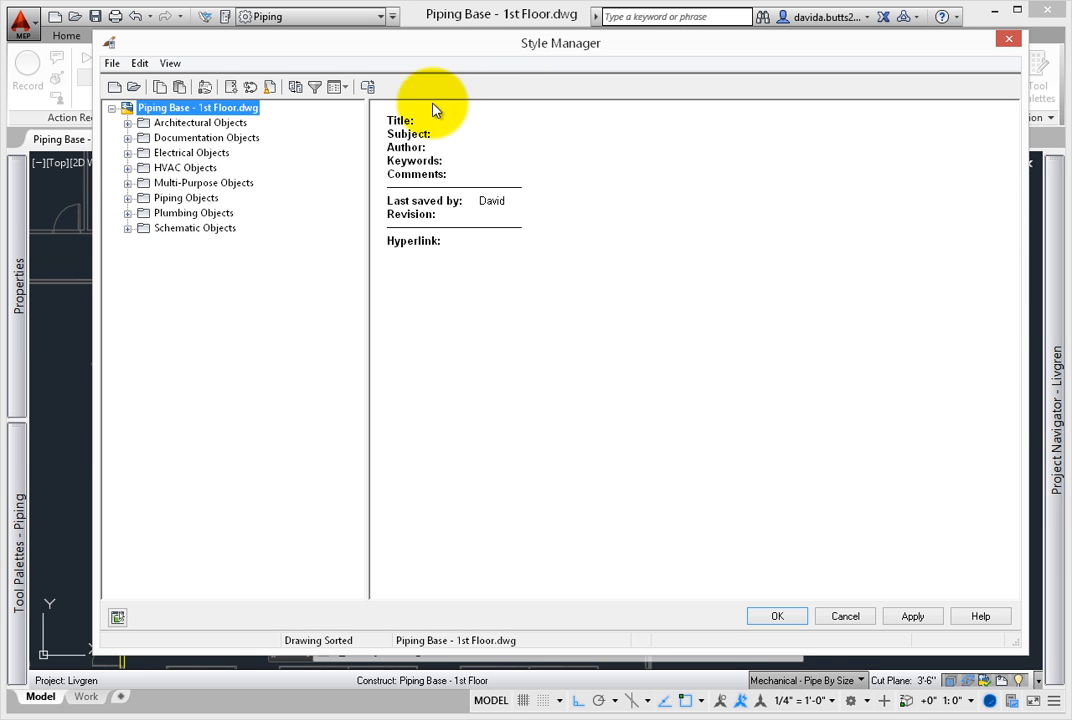
{"action": "left_click", "coordinate": [128, 197]}
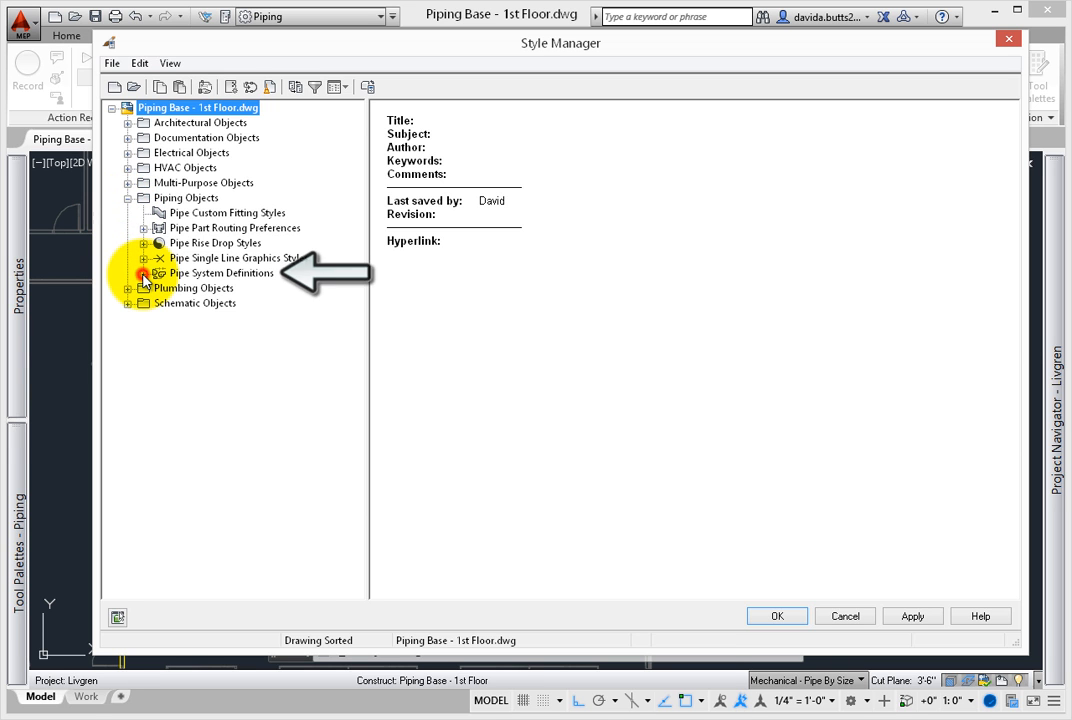
{"action": "left_click", "coordinate": [145, 273]}
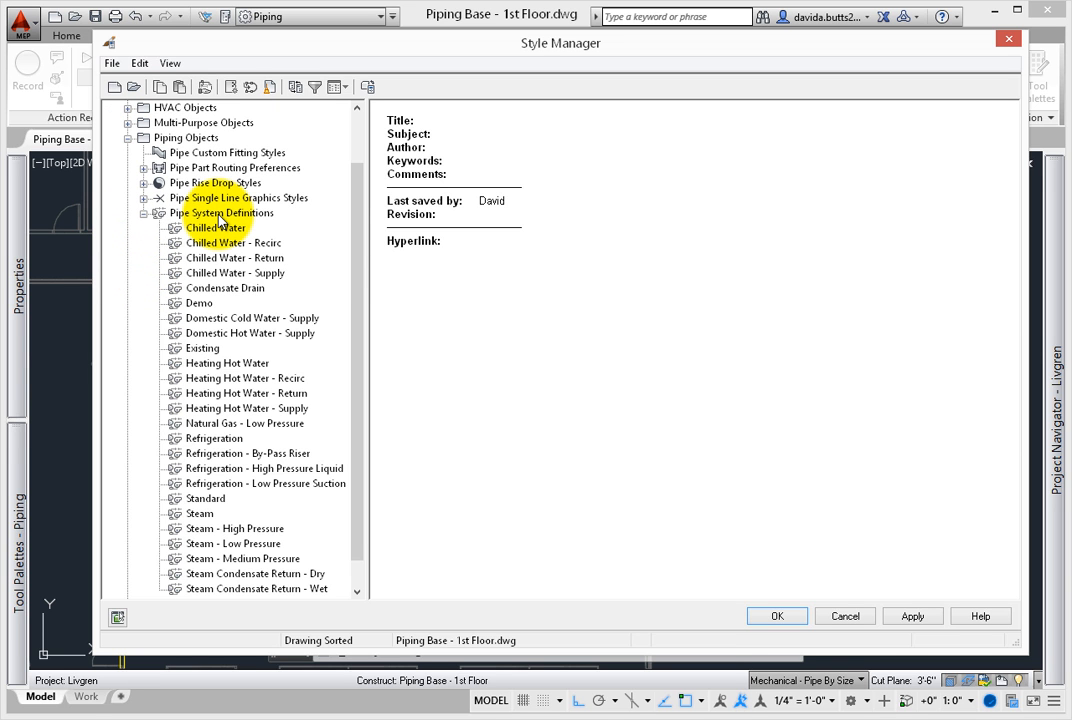
{"action": "left_click", "coordinate": [223, 213]}
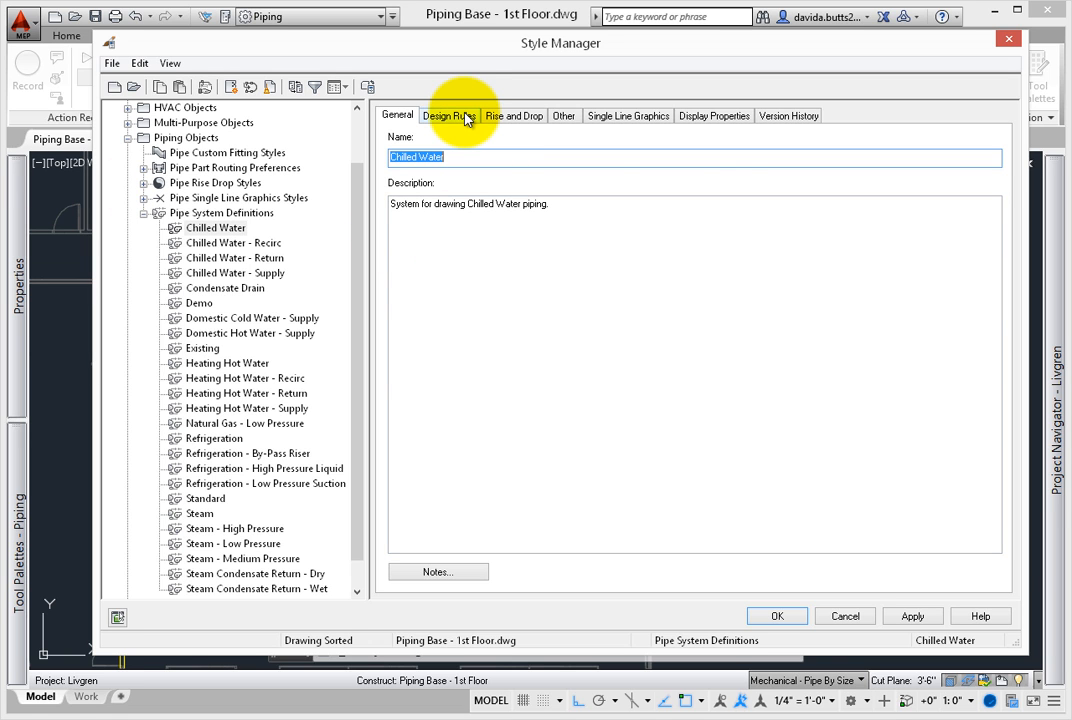
Inspect Chilled Water design rules: Non-Potable Water system group and CHW layer key
{"action": "left_click", "coordinate": [449, 115]}
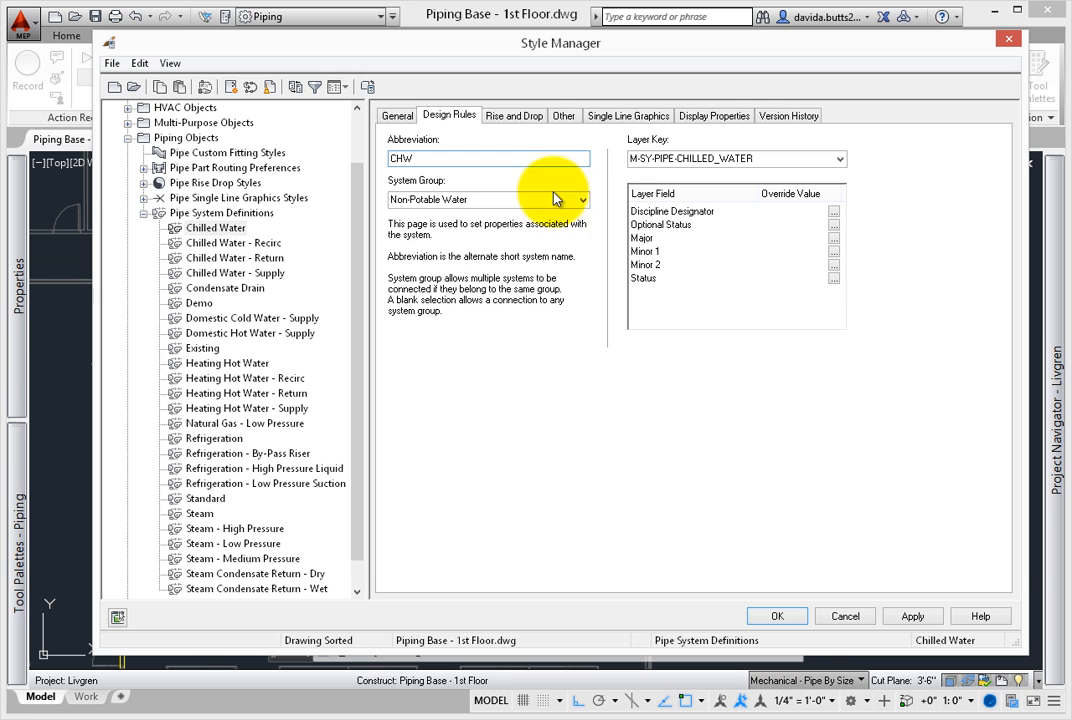
{"action": "left_click", "coordinate": [582, 200]}
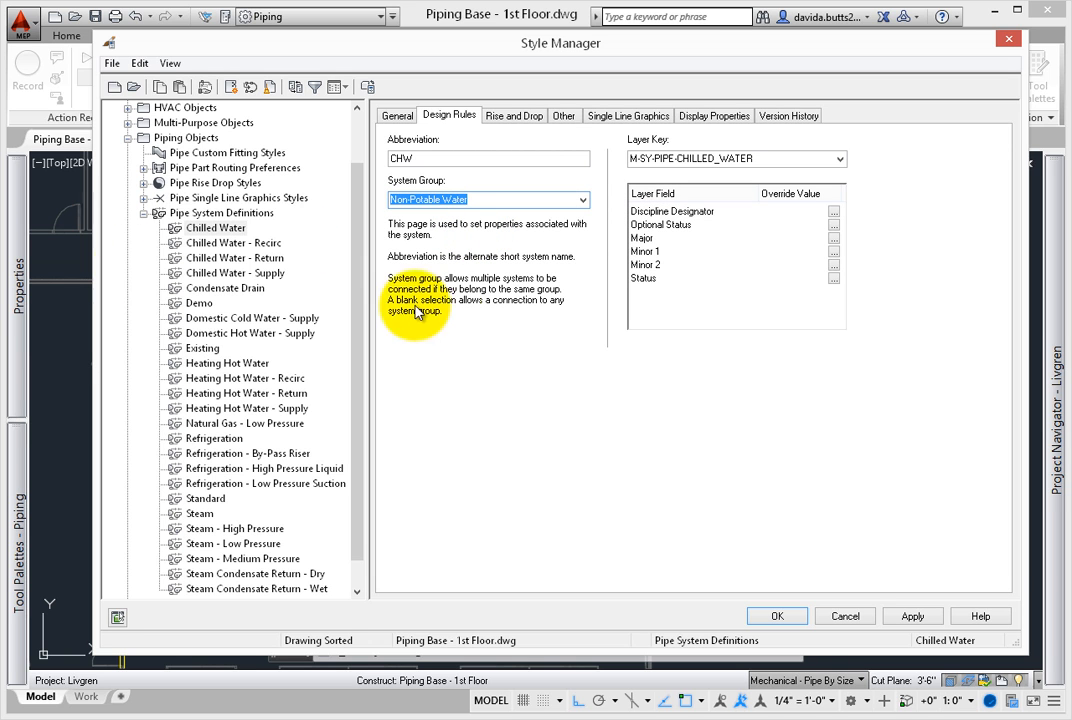
{"action": "left_click", "coordinate": [840, 158]}
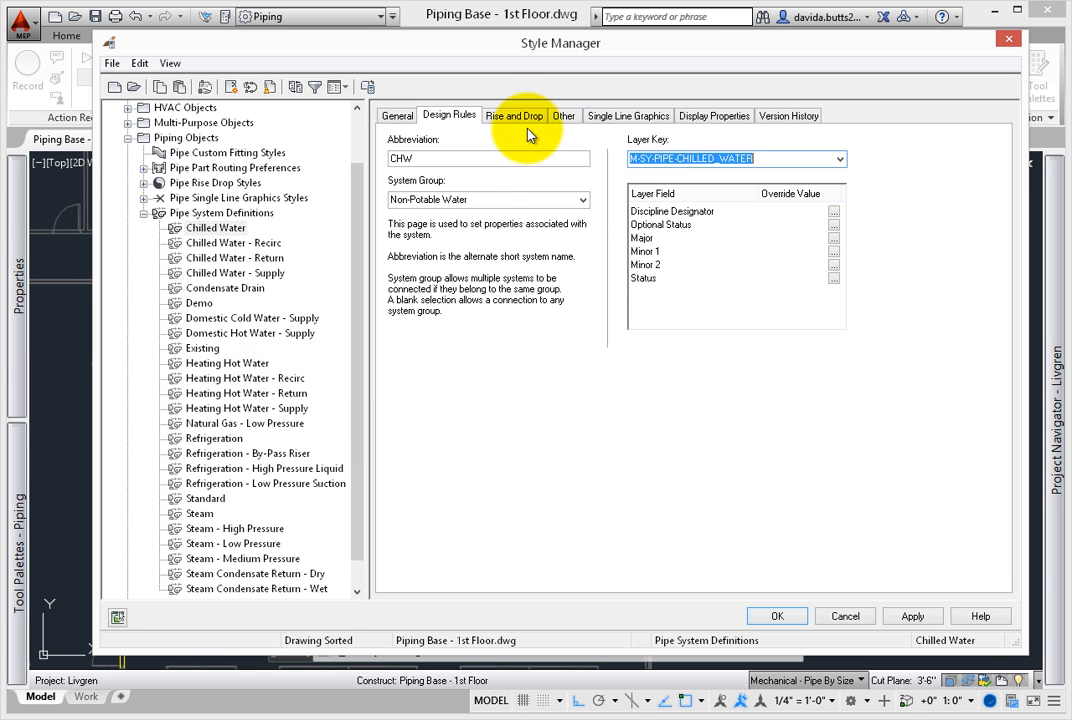
{"action": "left_click", "coordinate": [628, 115]}
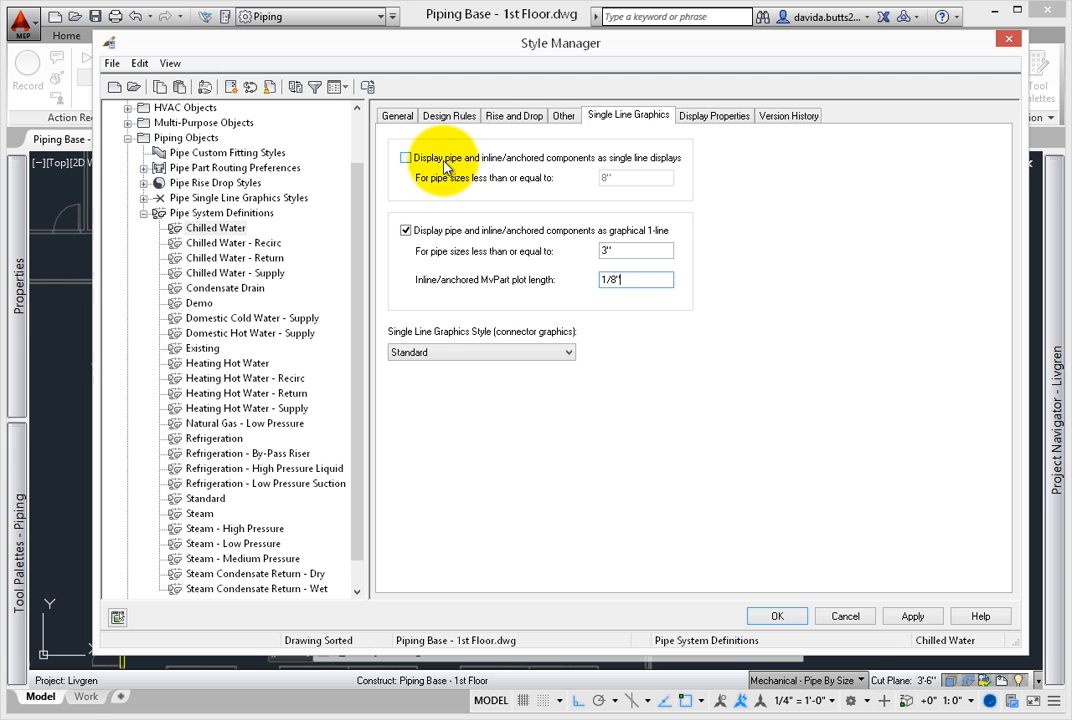
Toggle single-line pipe display on, then leave it unchecked
{"action": "left_click", "coordinate": [406, 158]}
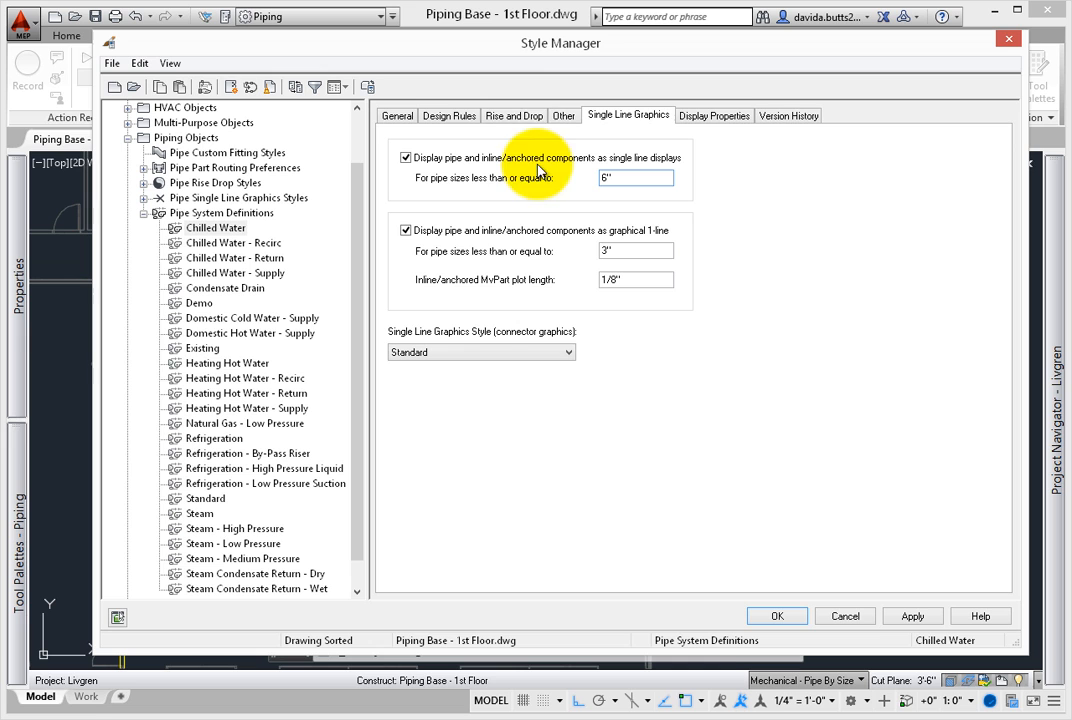
{"action": "mouse_move", "coordinate": [500, 165]}
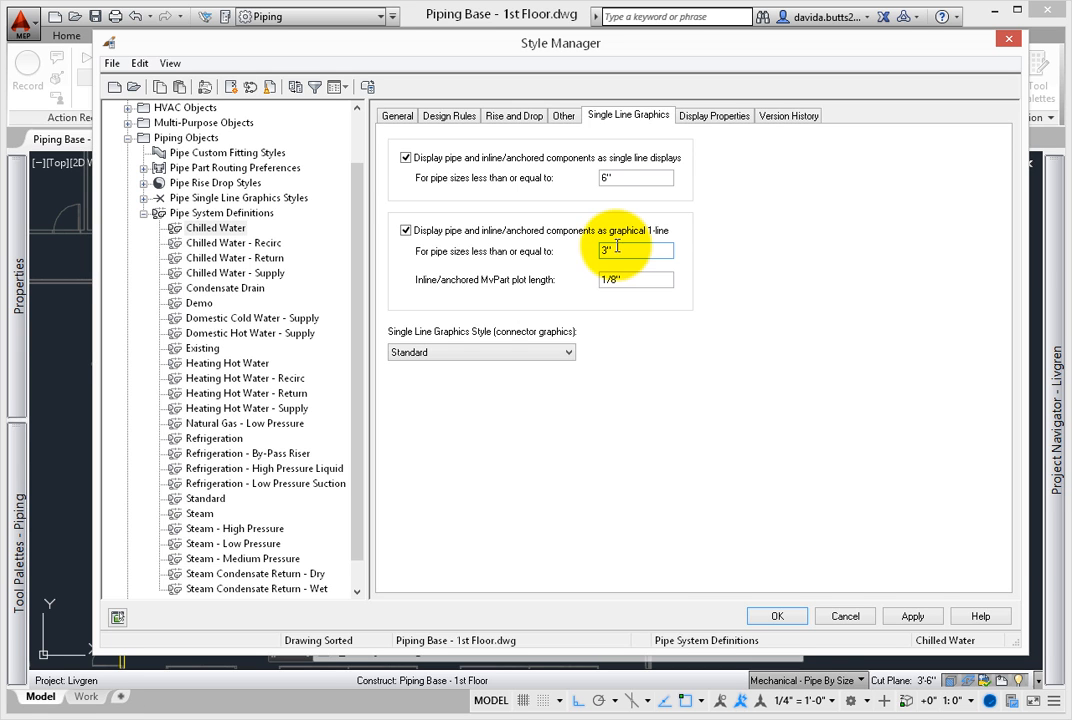
{"action": "left_click", "coordinate": [405, 157]}
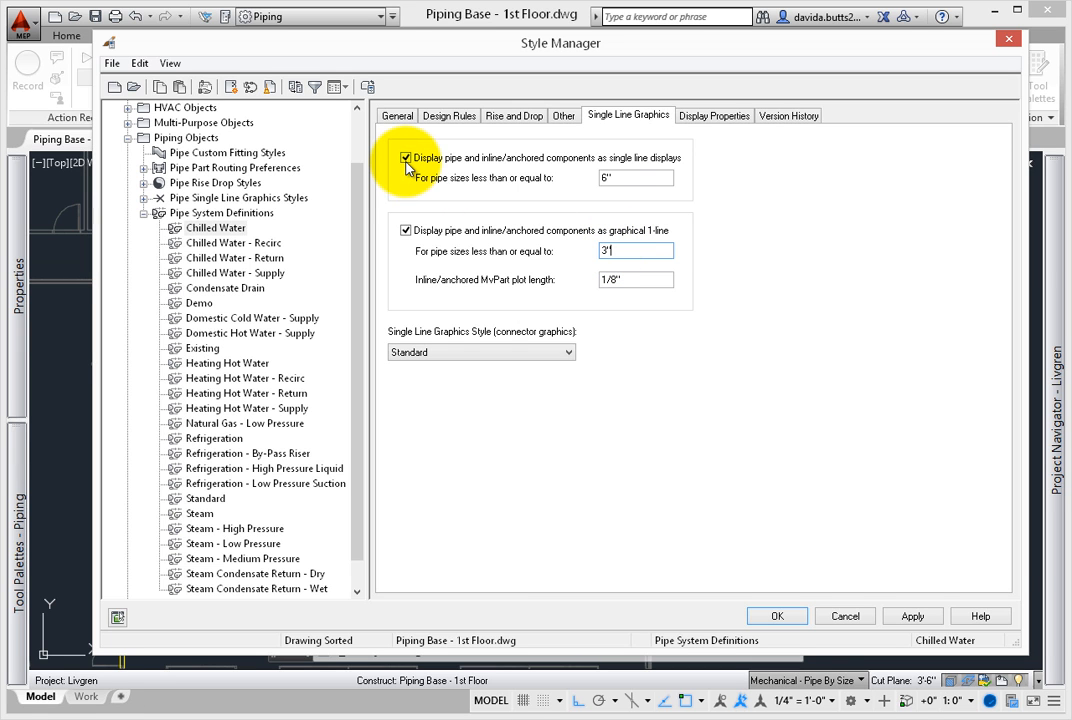
{"action": "left_click", "coordinate": [406, 158]}
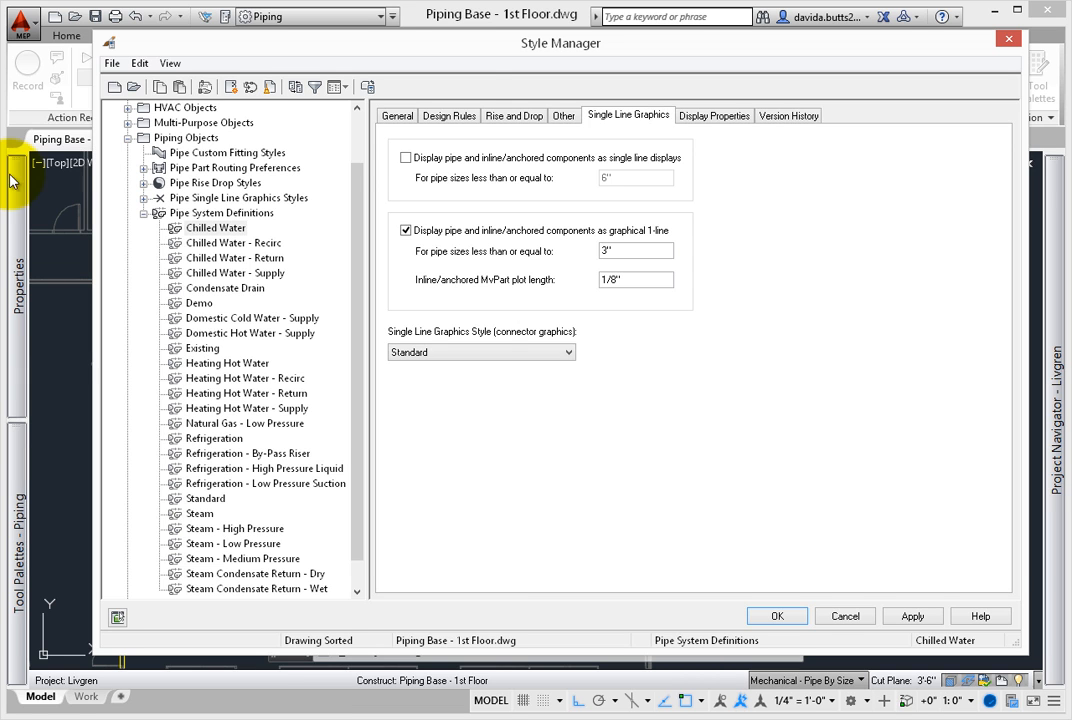
{"action": "left_click", "coordinate": [514, 115]}
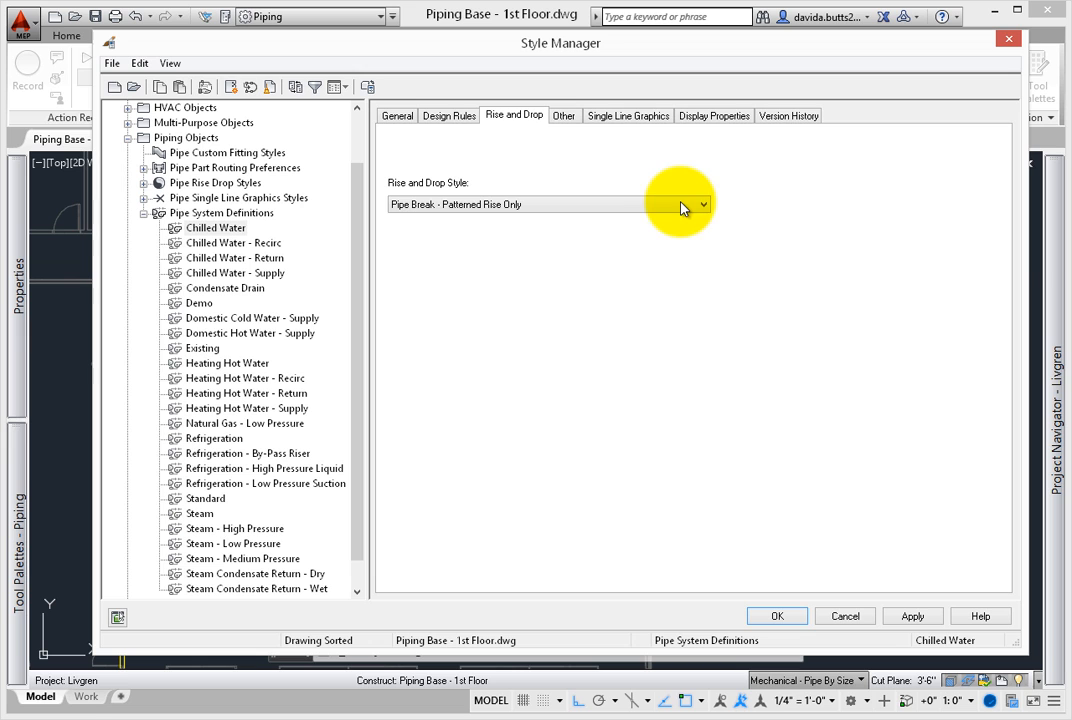
Browse the available rise and drop styles, then view the plan display properties
{"action": "left_click", "coordinate": [700, 204]}
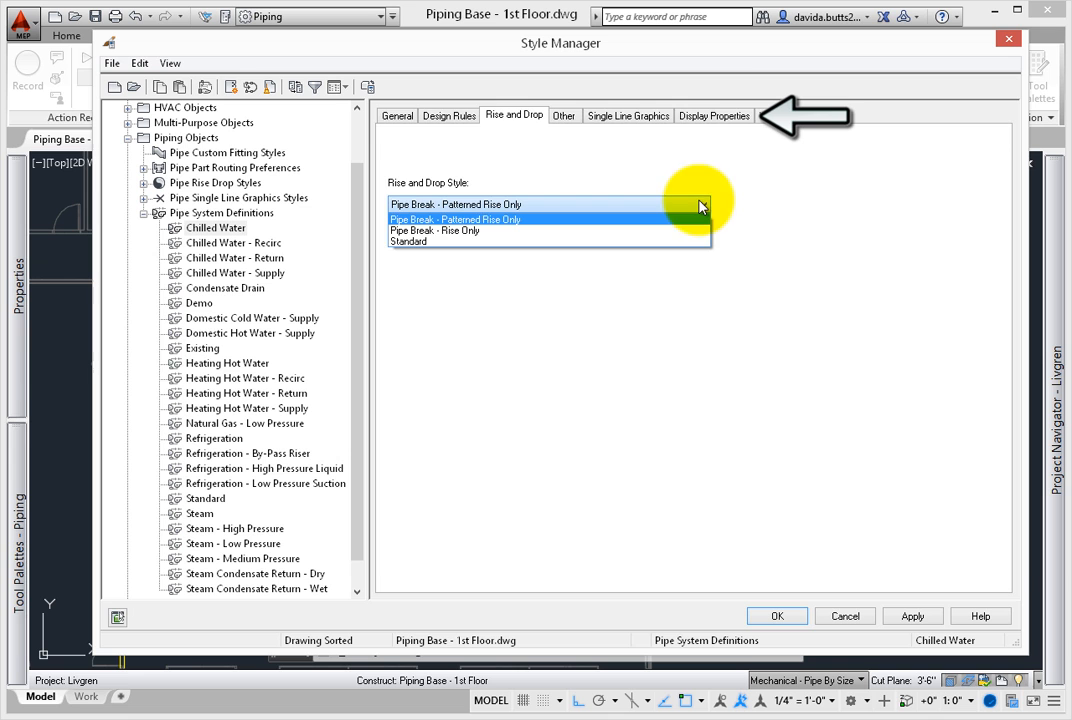
{"action": "left_click", "coordinate": [714, 115]}
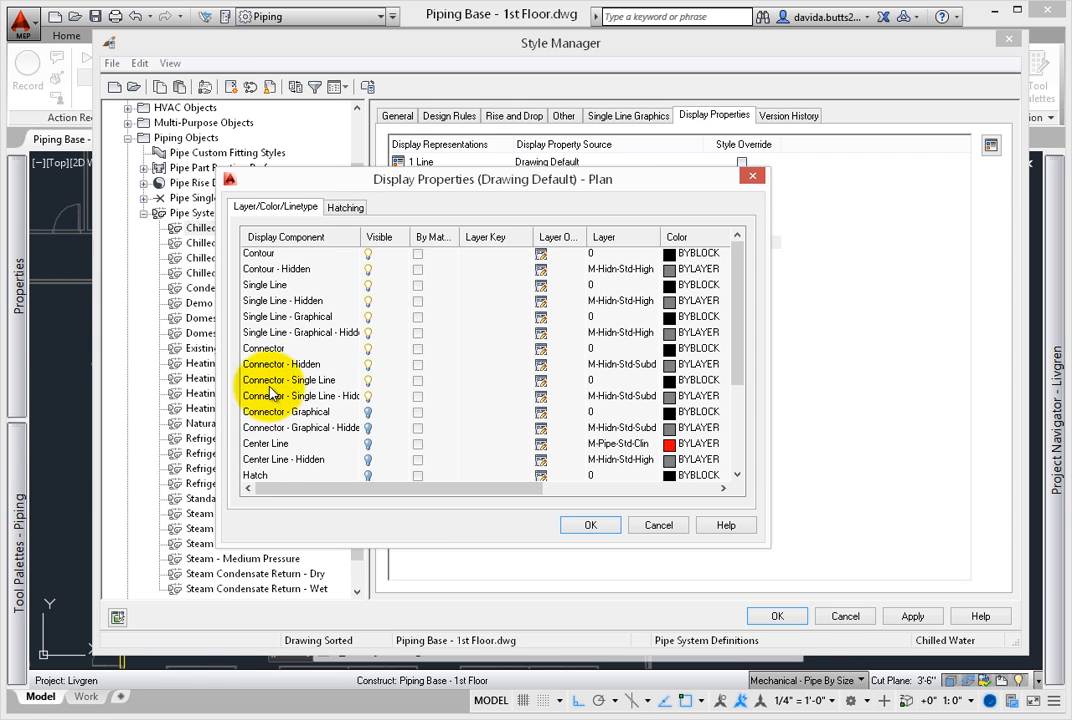
Review the Hatch, Insulation and Insulation - Hidden plan display components
{"action": "left_click", "coordinate": [289, 380]}
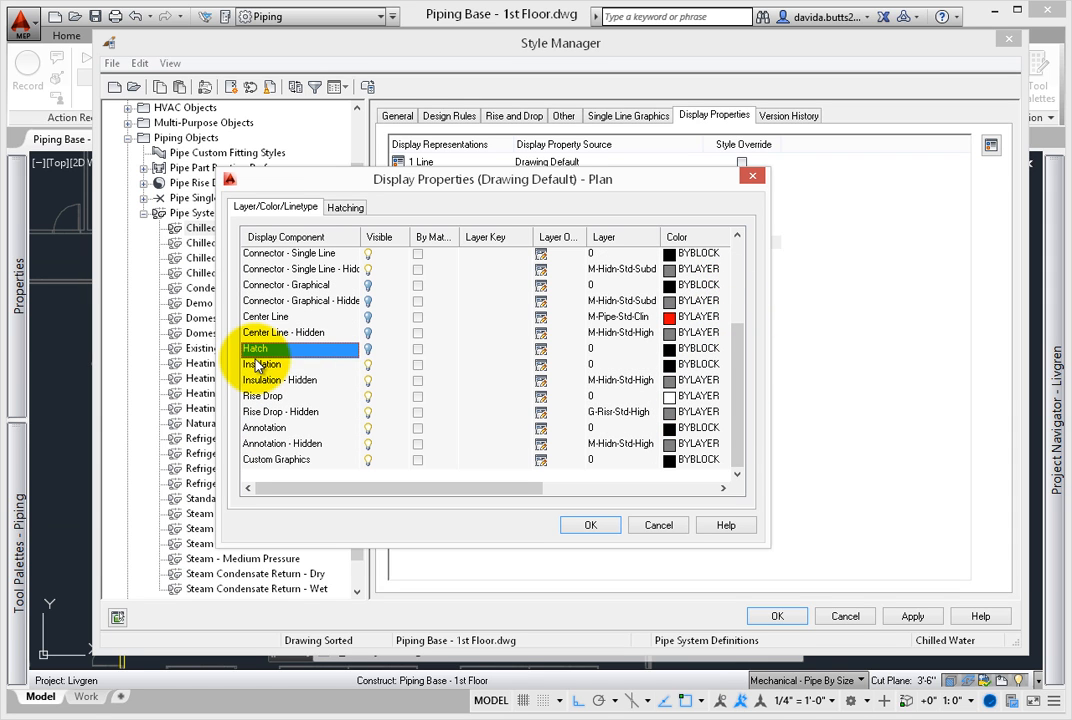
{"action": "left_click", "coordinate": [263, 364]}
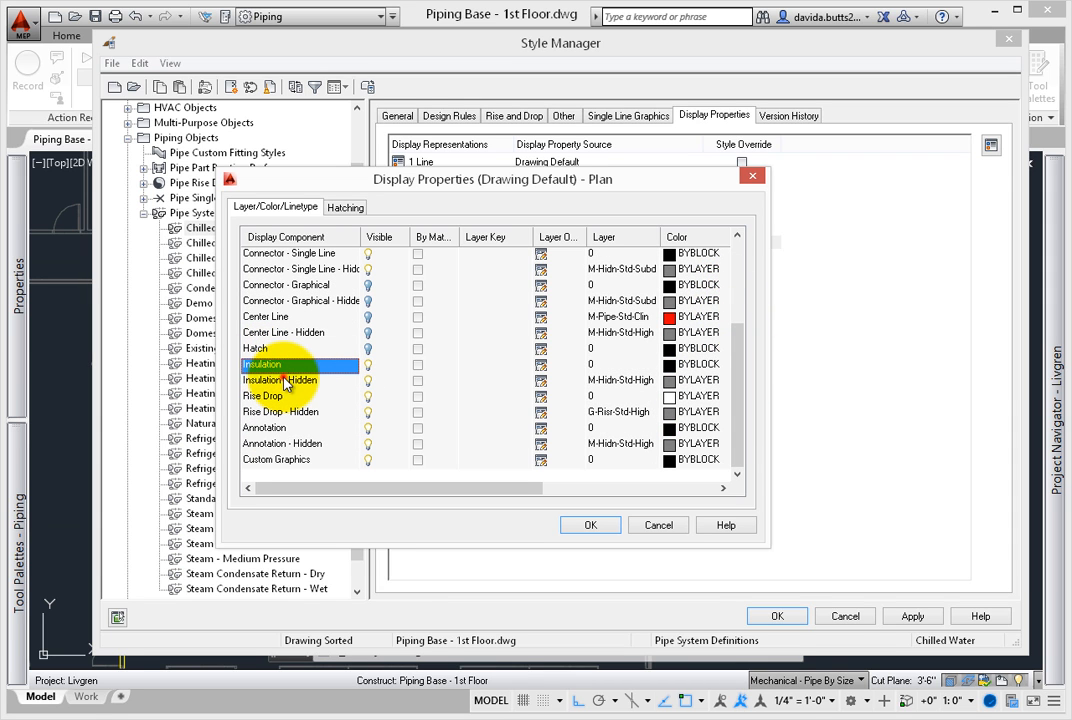
{"action": "left_click", "coordinate": [280, 380]}
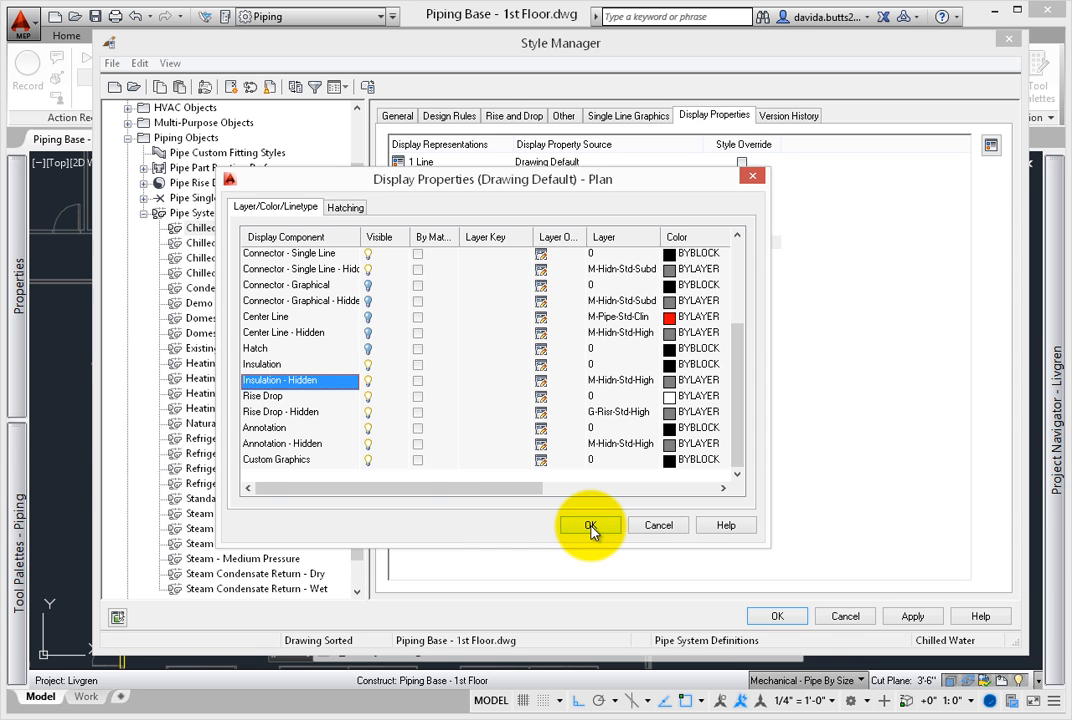
Close the display properties and Style Manager, returning to the 1st Floor plan
{"action": "left_click", "coordinate": [589, 525]}
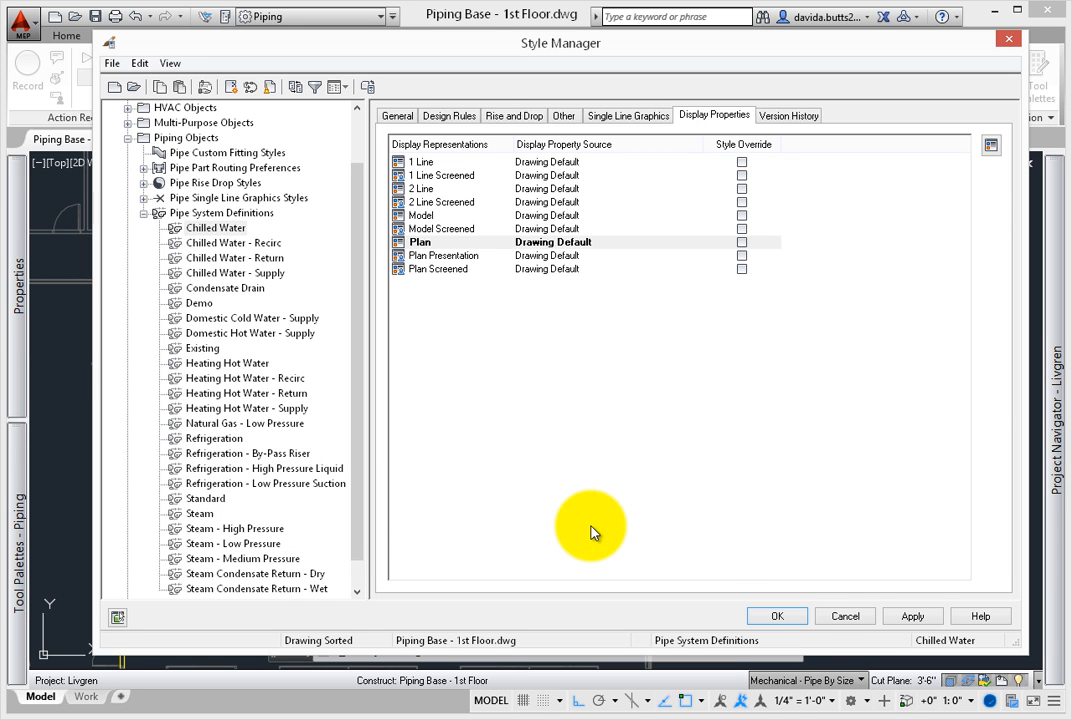
{"action": "left_click", "coordinate": [778, 615]}
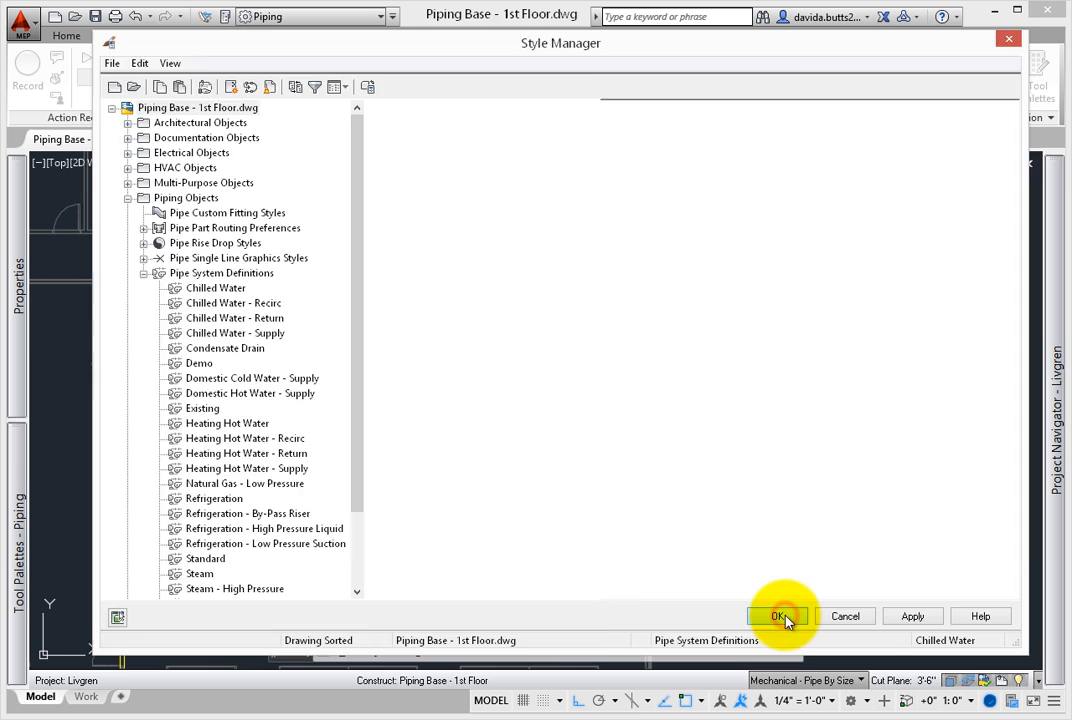
{"action": "left_click", "coordinate": [778, 616]}
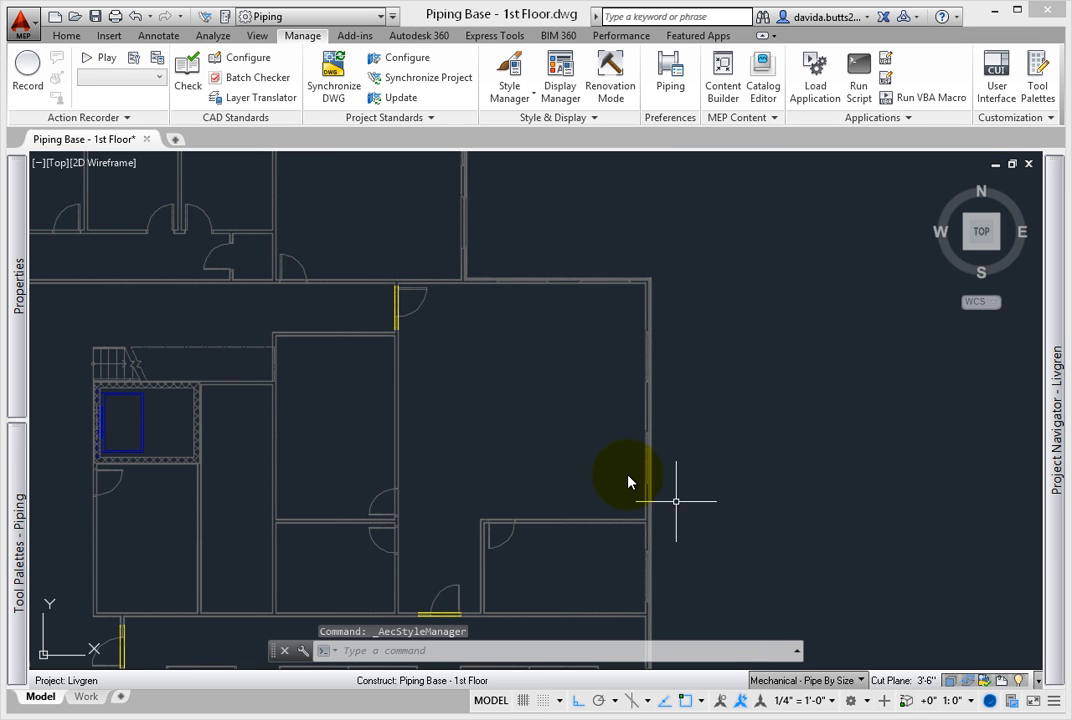
{"action": "mouse_move", "coordinate": [118, 493]}
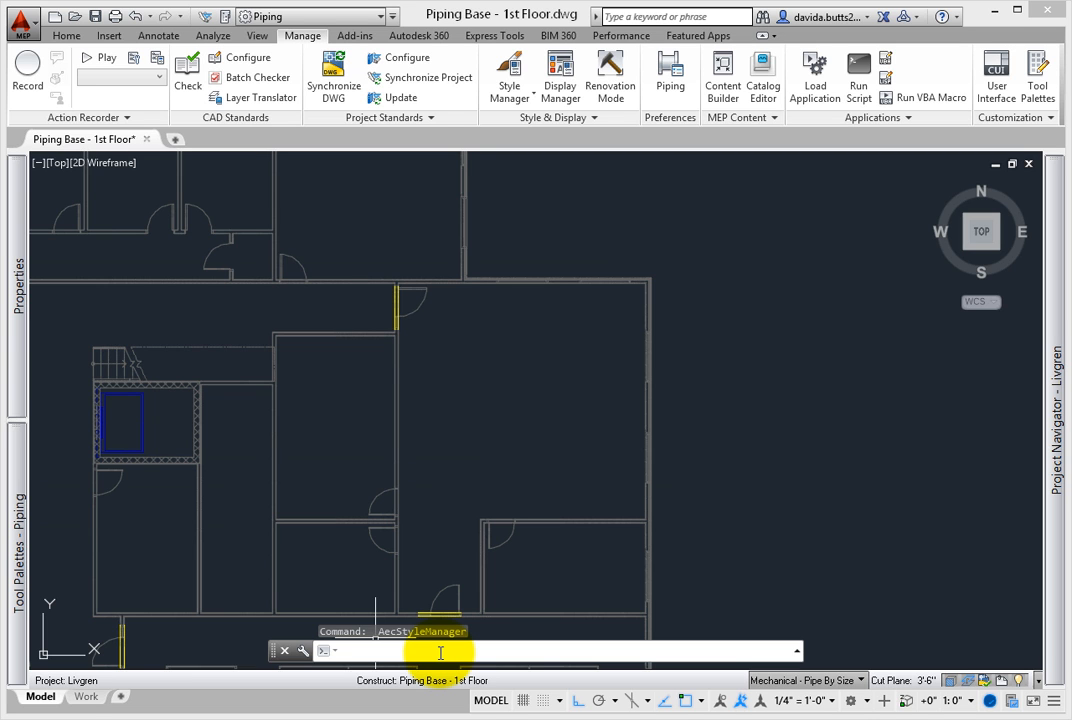
Open Options with the OP command to view the MEP Layout Rules
{"action": "type", "text": "OP"}
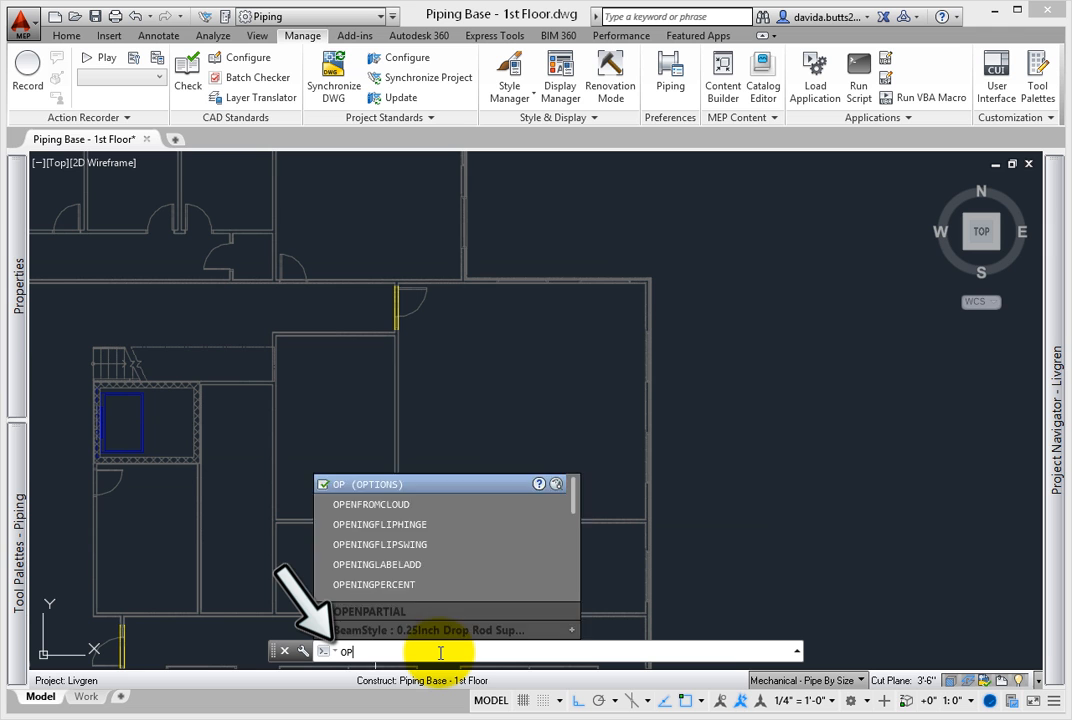
{"action": "left_click", "coordinate": [372, 611]}
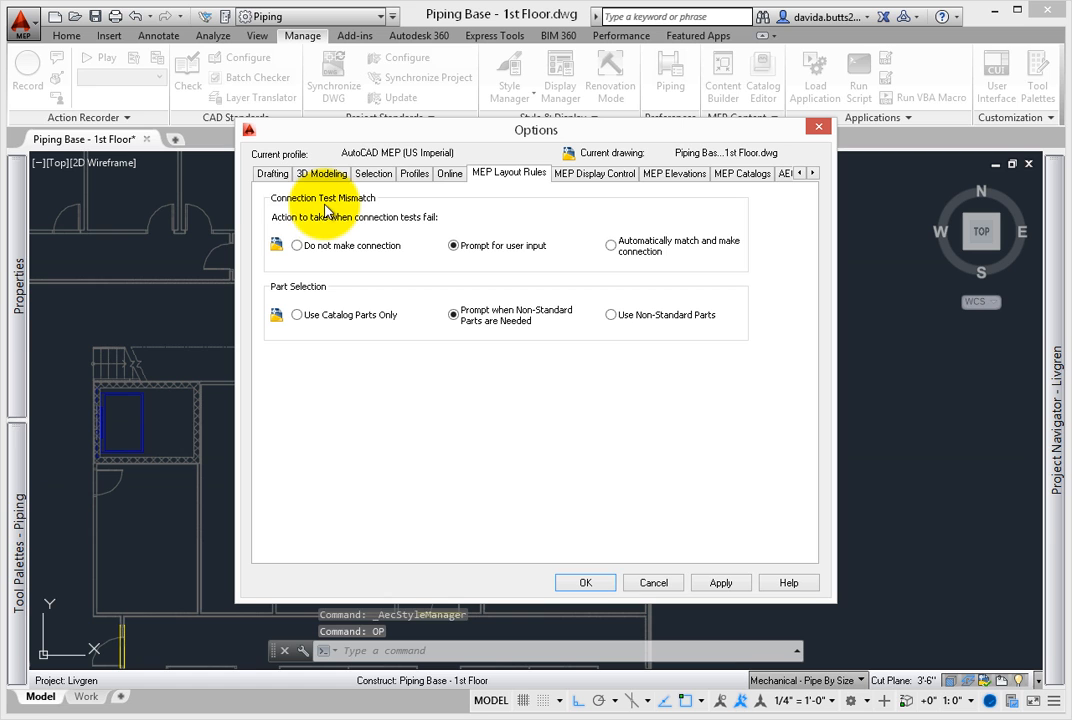
{"action": "mouse_move", "coordinate": [285, 218]}
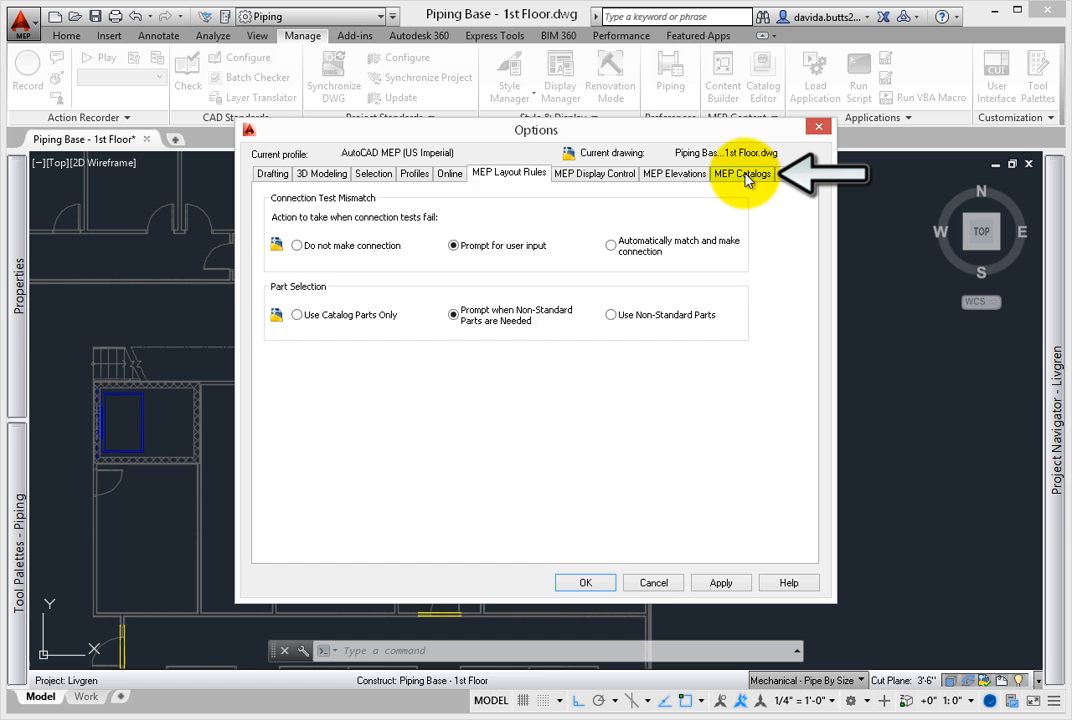
Review the MEP Catalogs part catalogs and content paths, then close Options
{"action": "left_click", "coordinate": [742, 173]}
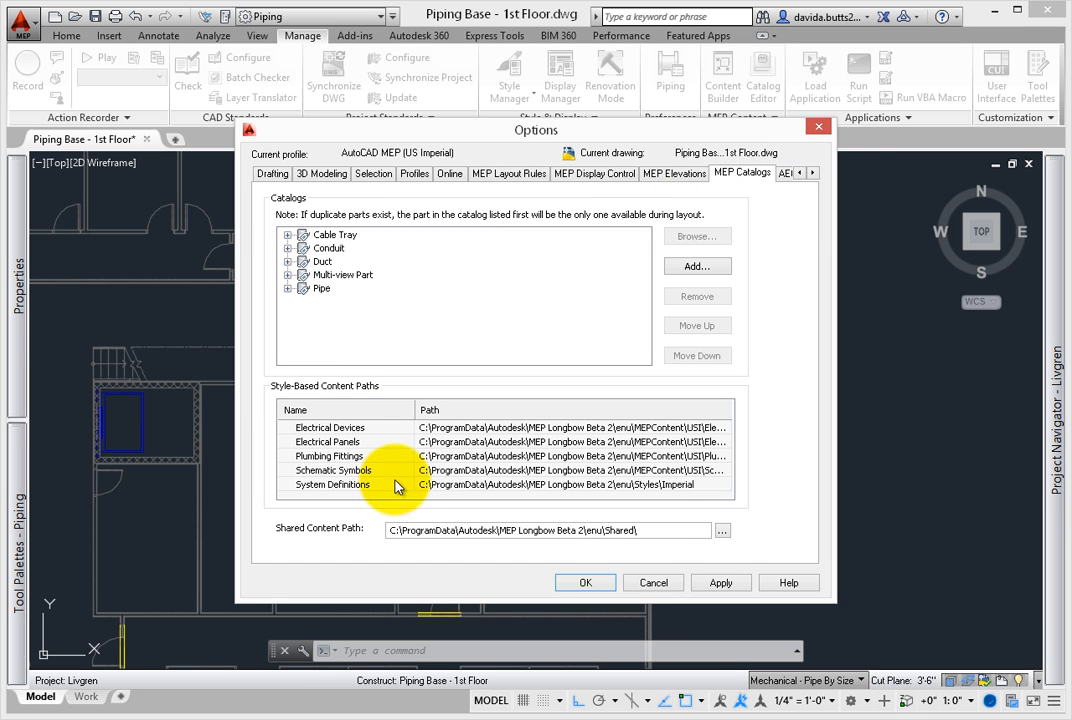
{"action": "mouse_move", "coordinate": [568, 490]}
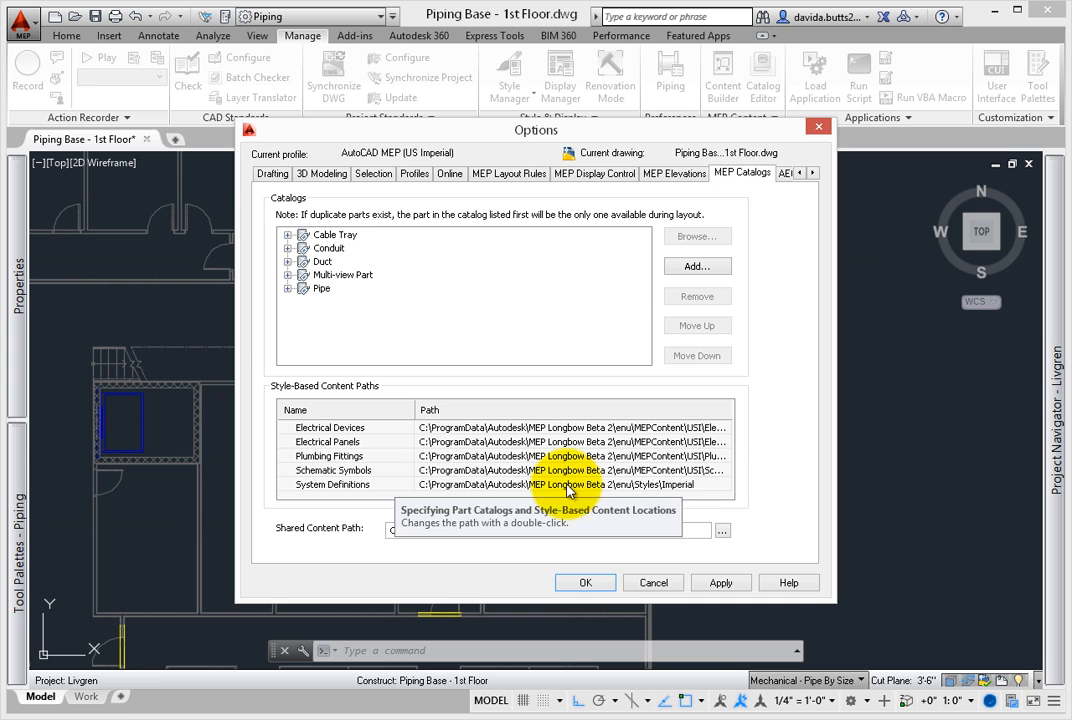
{"action": "mouse_move", "coordinate": [690, 489]}
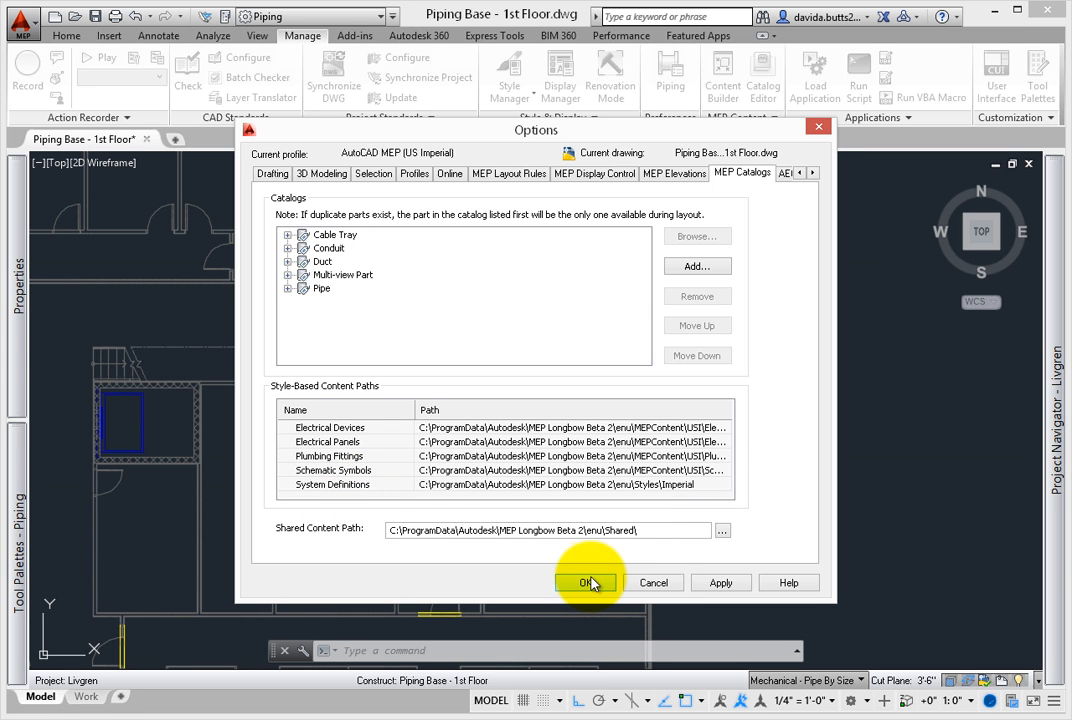
{"action": "left_click", "coordinate": [589, 582]}
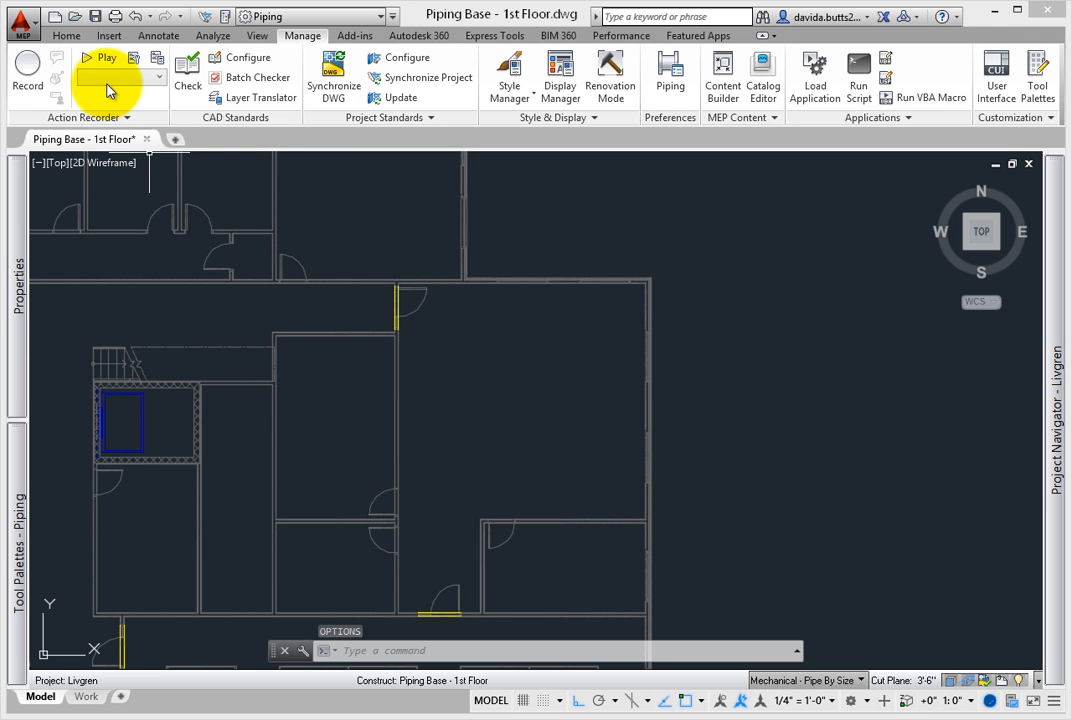
Start a new pipe on the Chilled Water system with a slip-on routing preference
{"action": "left_click", "coordinate": [66, 35]}
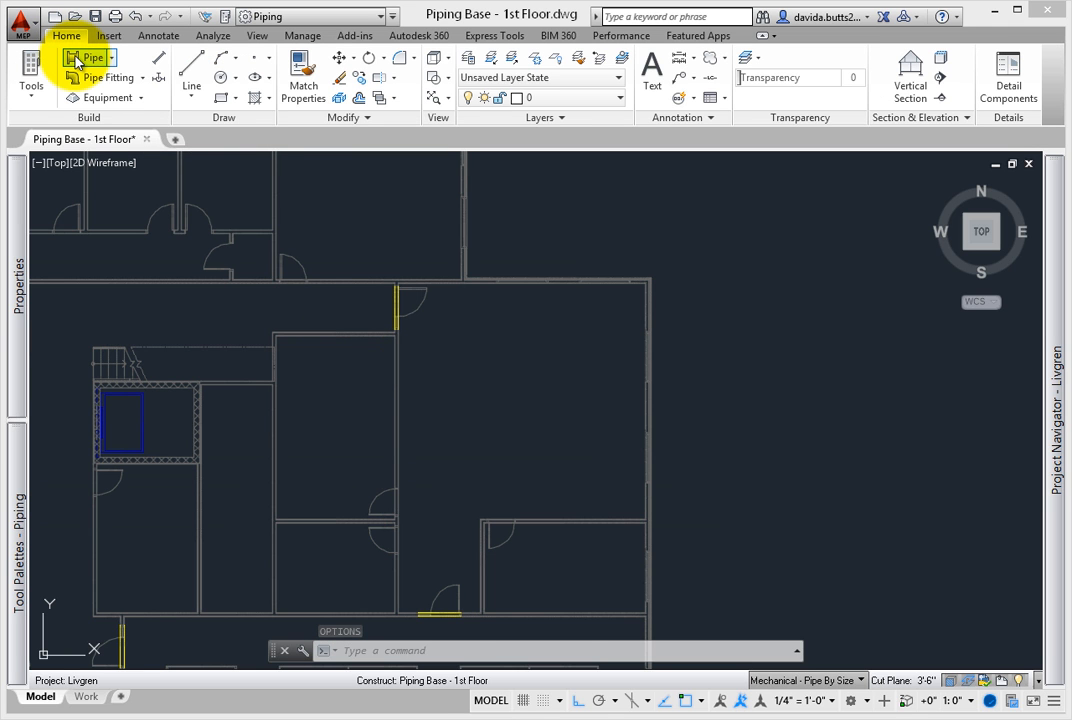
{"action": "left_click", "coordinate": [91, 57]}
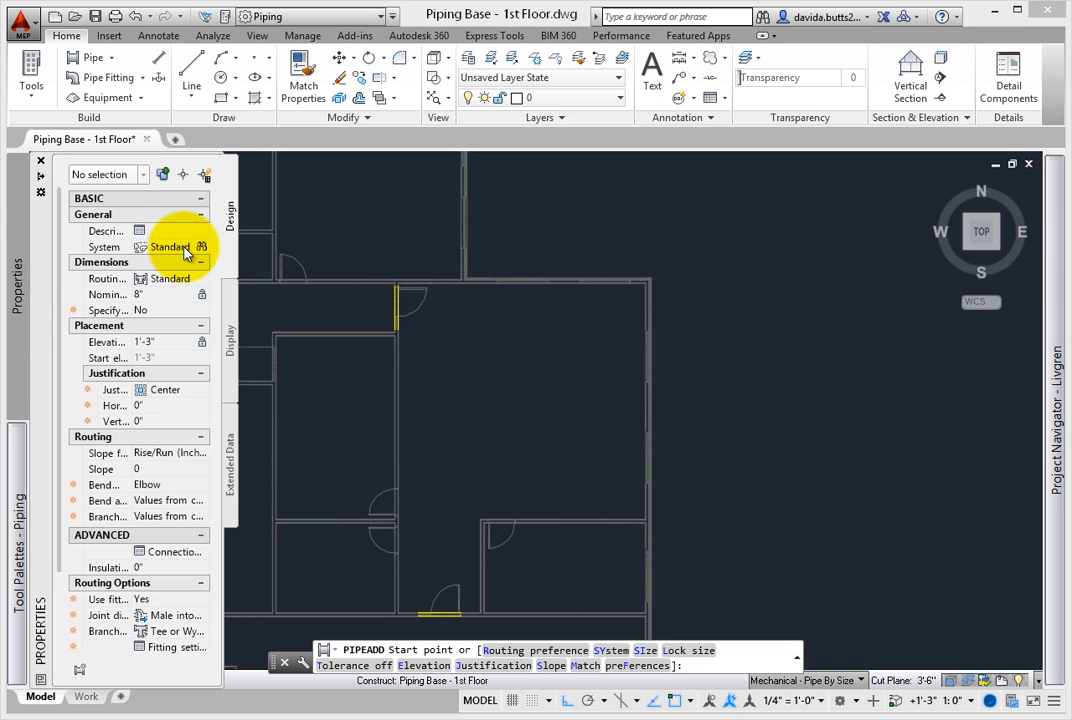
{"action": "left_click", "coordinate": [170, 247]}
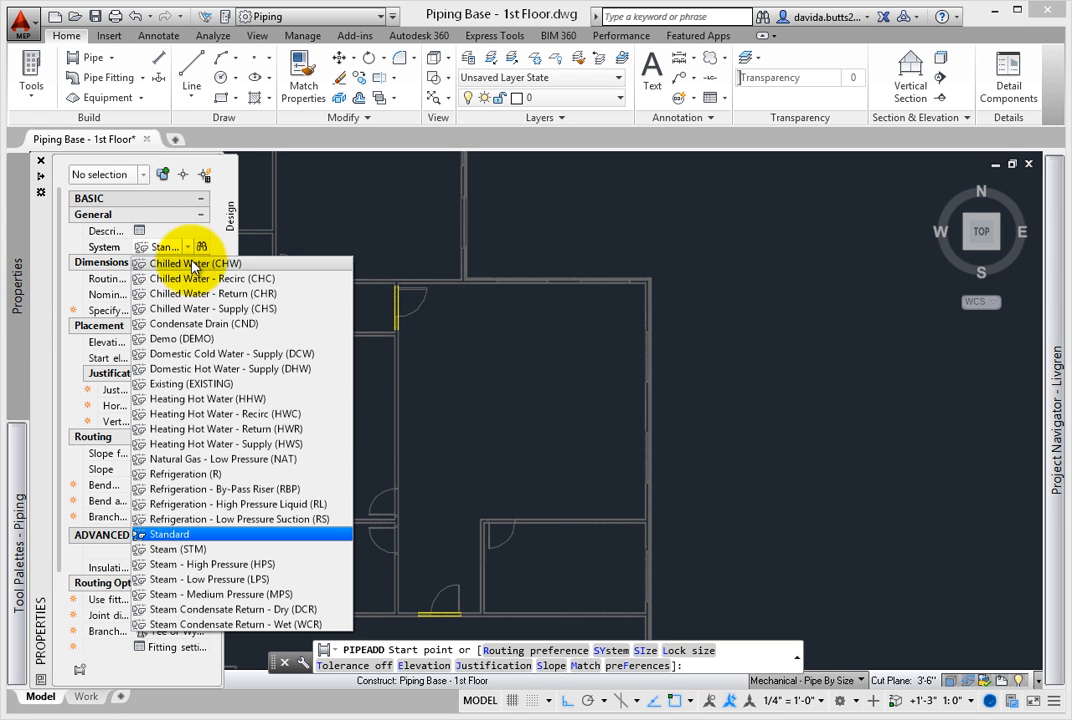
{"action": "left_click", "coordinate": [194, 246]}
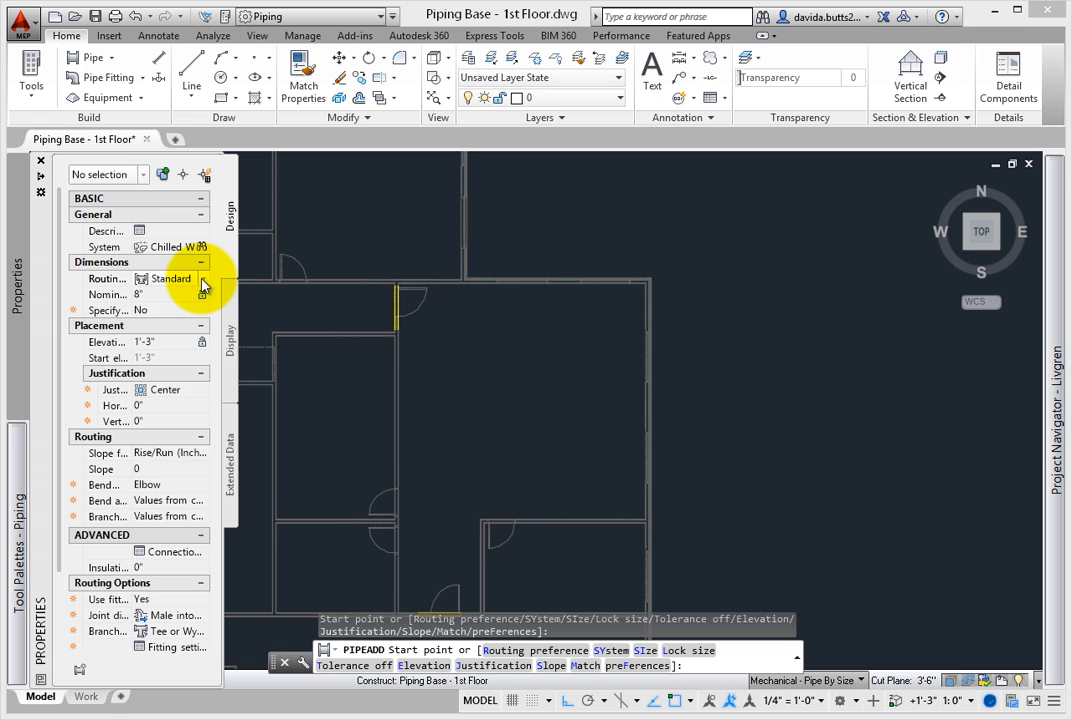
{"action": "left_click", "coordinate": [201, 278]}
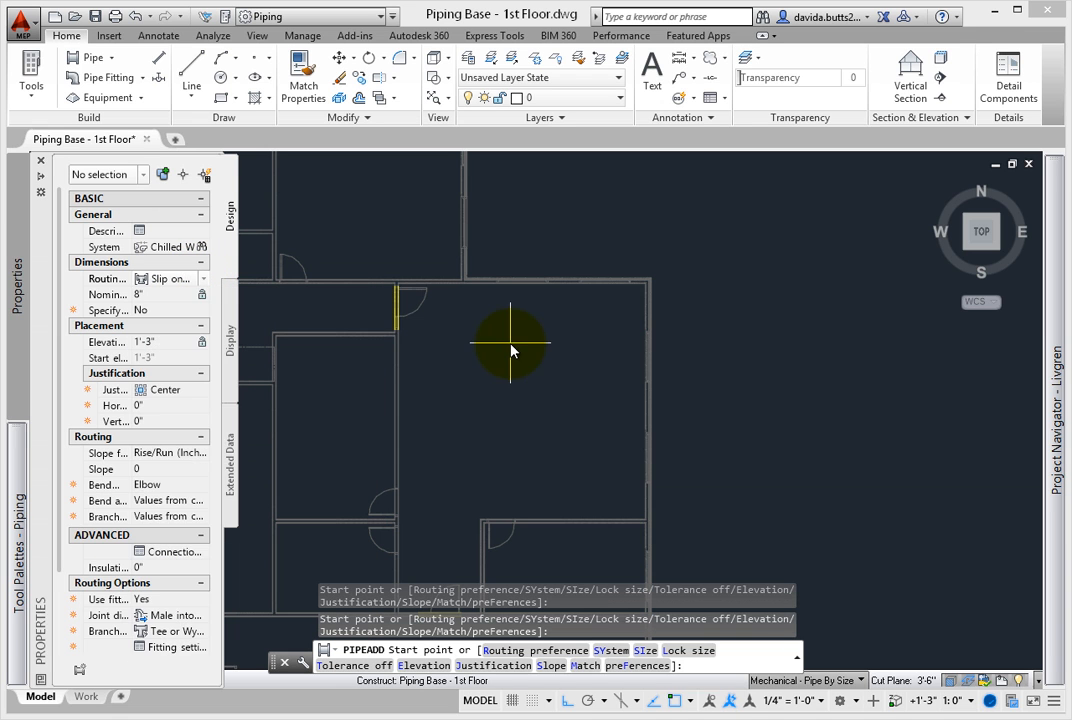
{"action": "mouse_move", "coordinate": [25, 275]}
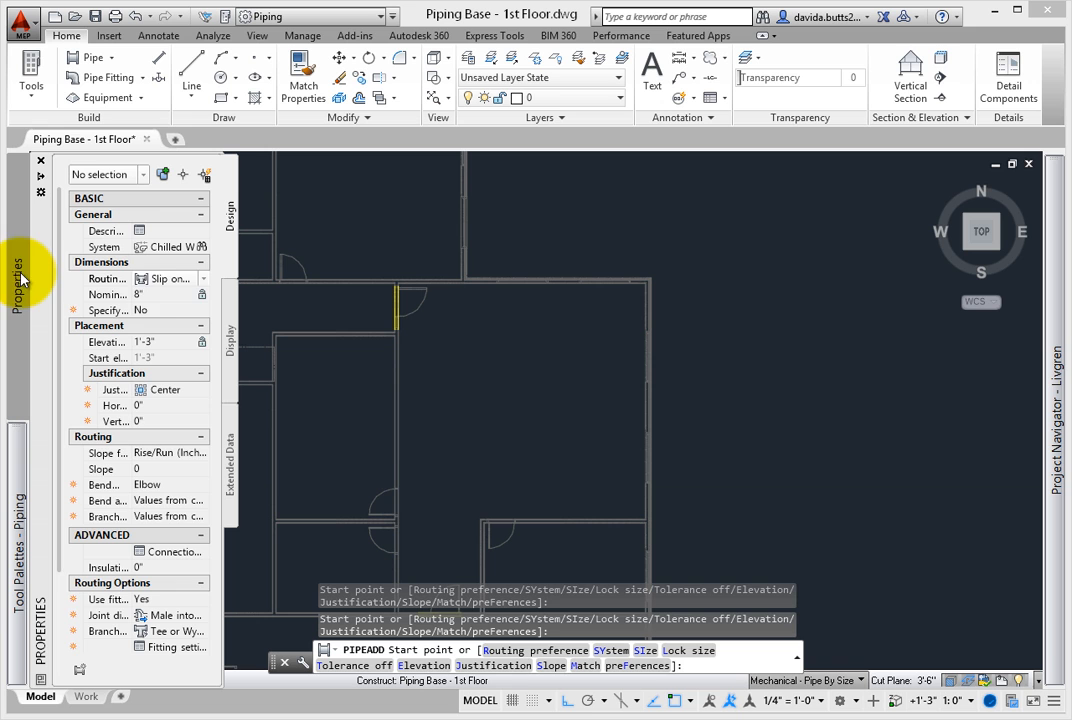
Collapse the Properties palette and place the pipe's first corner with a 90-degree turn
{"action": "left_click", "coordinate": [187, 294]}
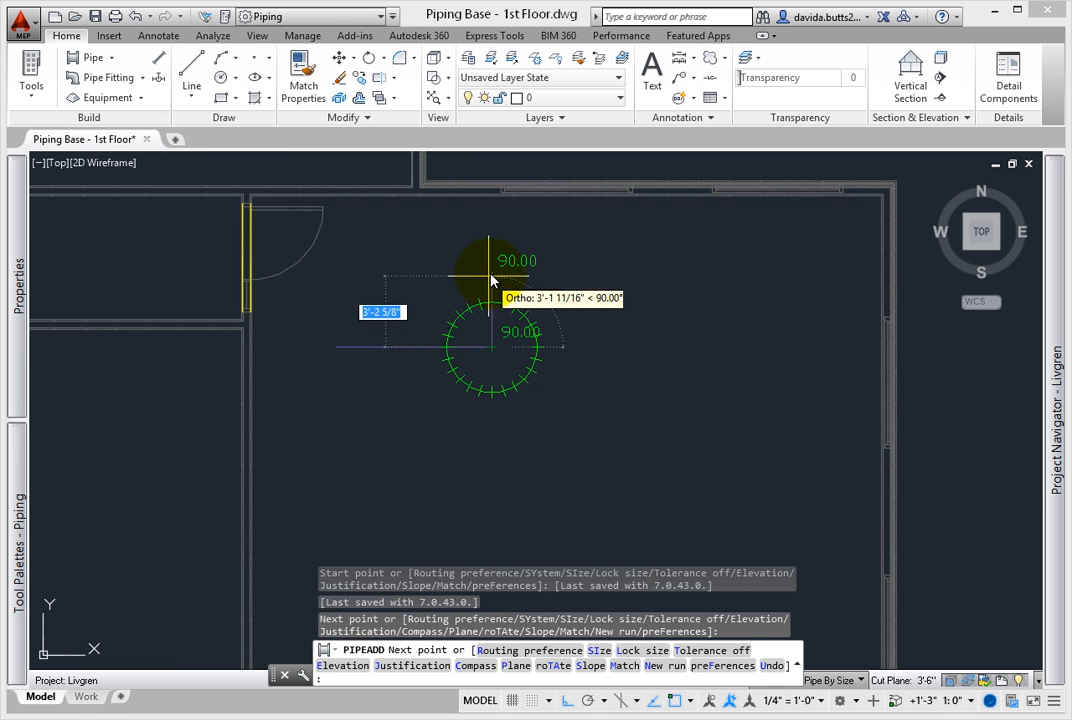
{"action": "left_click", "coordinate": [489, 277]}
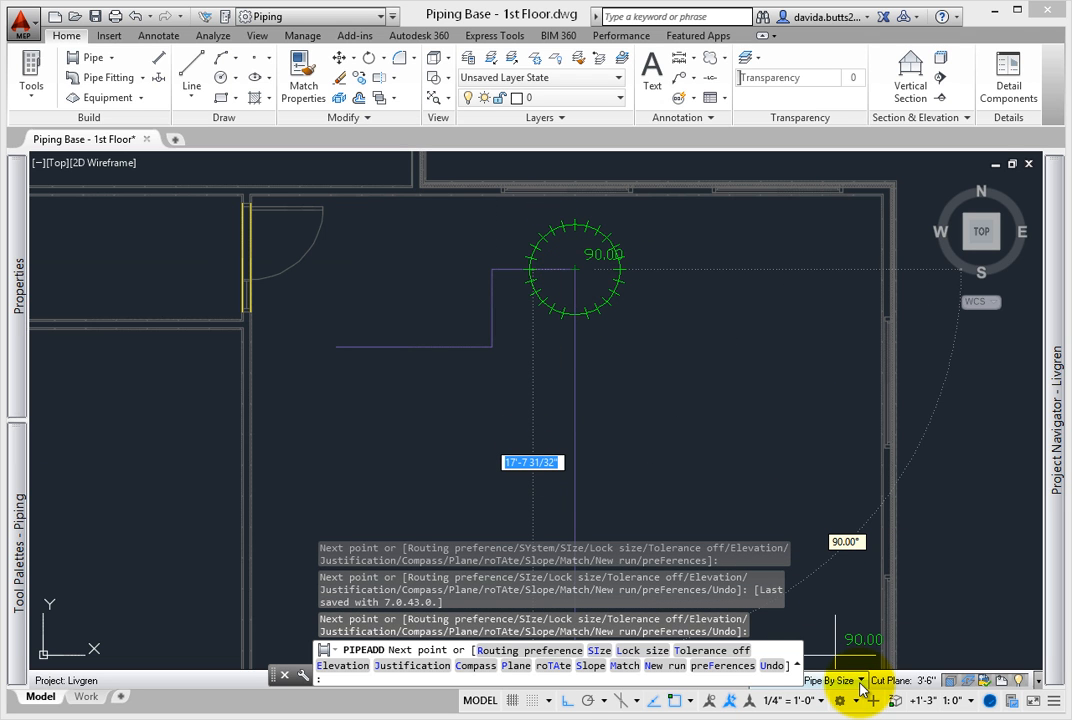
{"action": "mouse_move", "coordinate": [605, 300]}
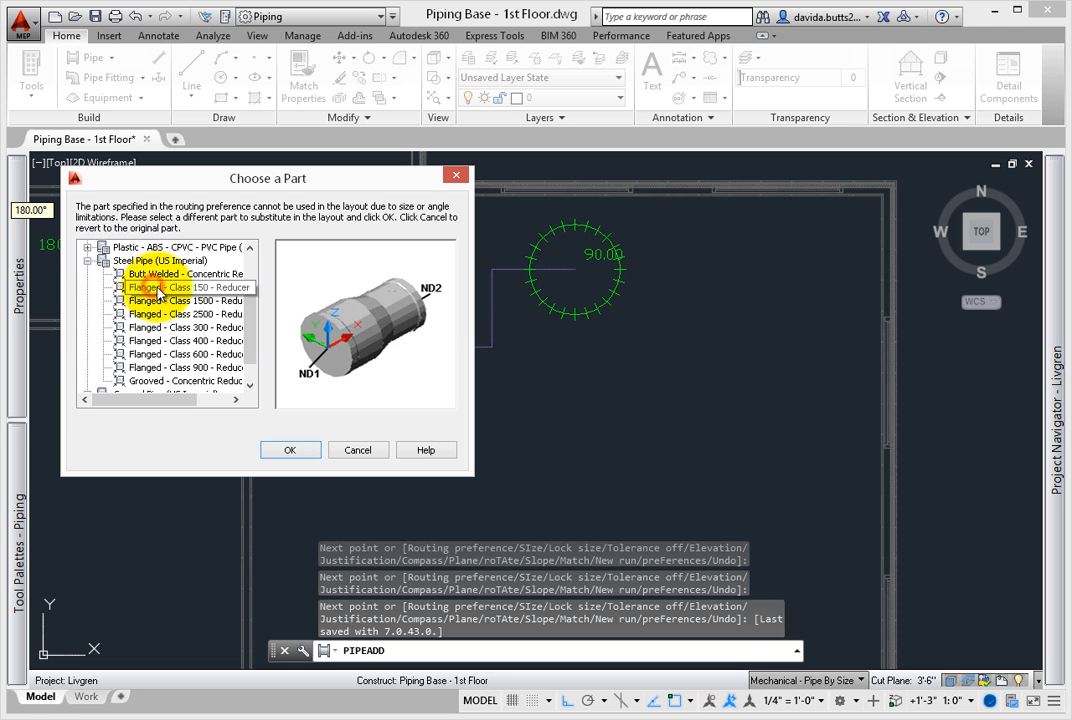
Choose a Flanged - Class 150 substitute part for the pipe size change
{"action": "left_click", "coordinate": [290, 449]}
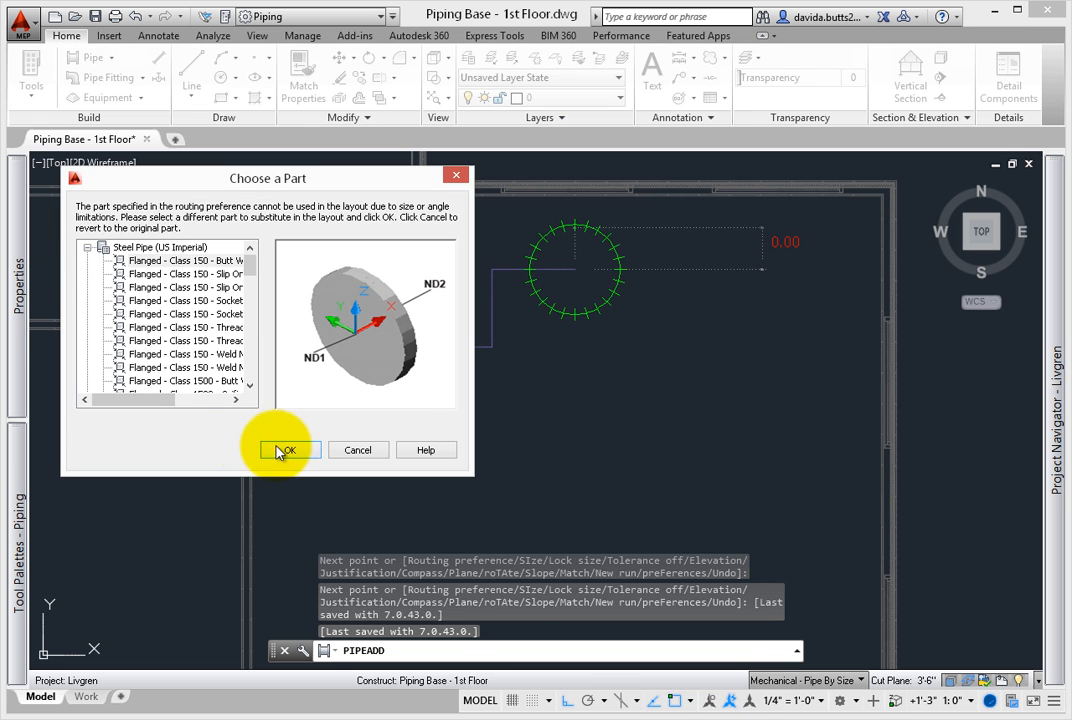
{"action": "left_click", "coordinate": [288, 449]}
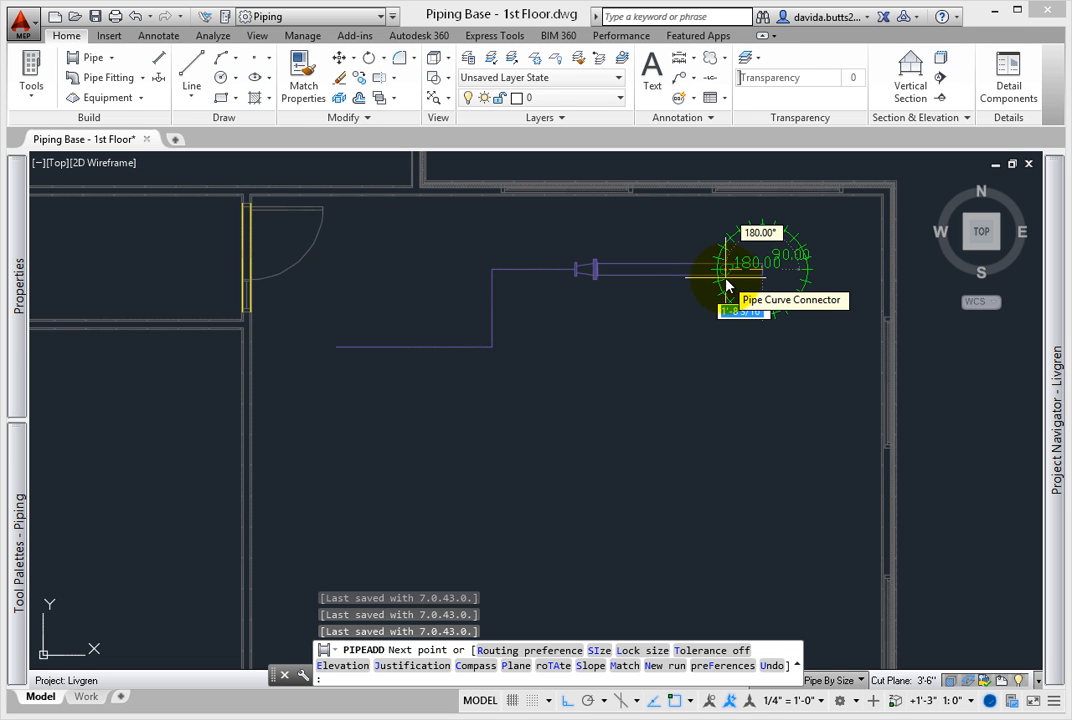